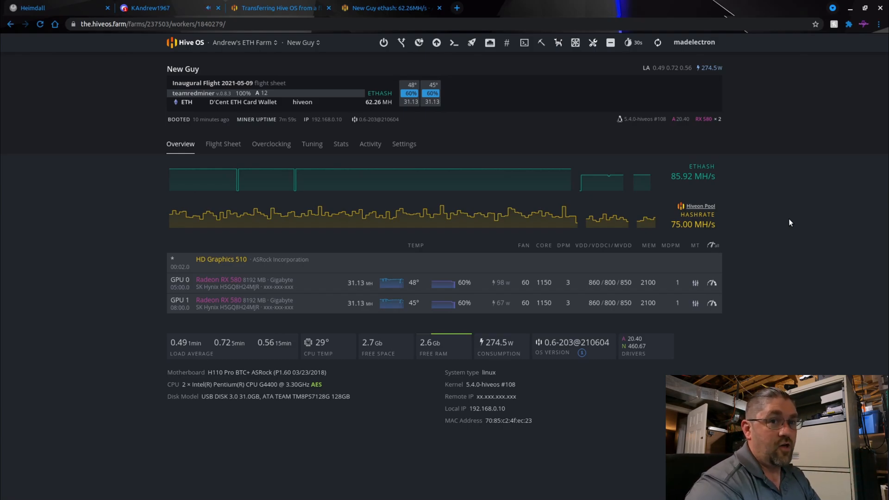
pyautogui.moveTo(528, 56)
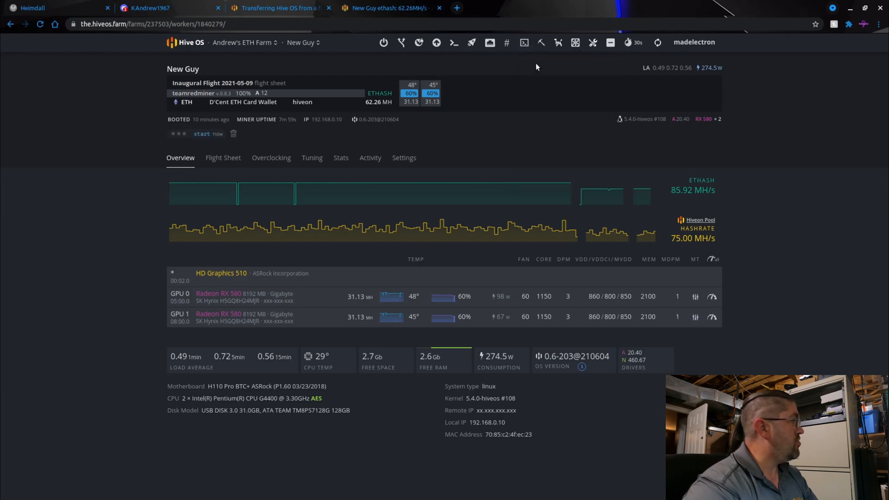
# Step: Launch Hive Shell on the New Guy worker and open the running session in a new tab
pyautogui.click(454, 42)
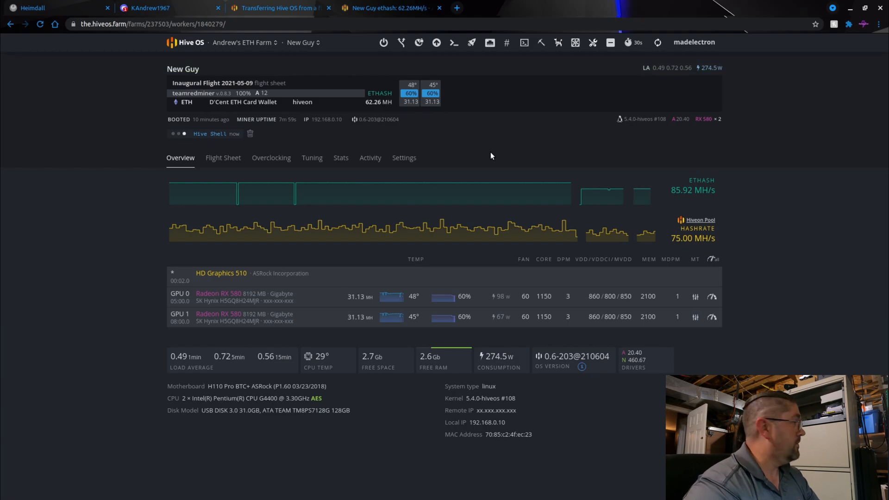
pyautogui.moveTo(655, 53)
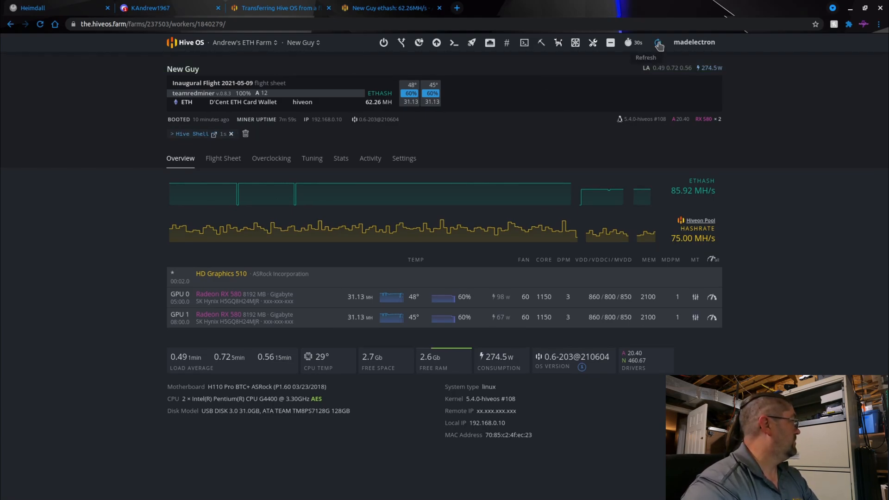
pyautogui.click(192, 133)
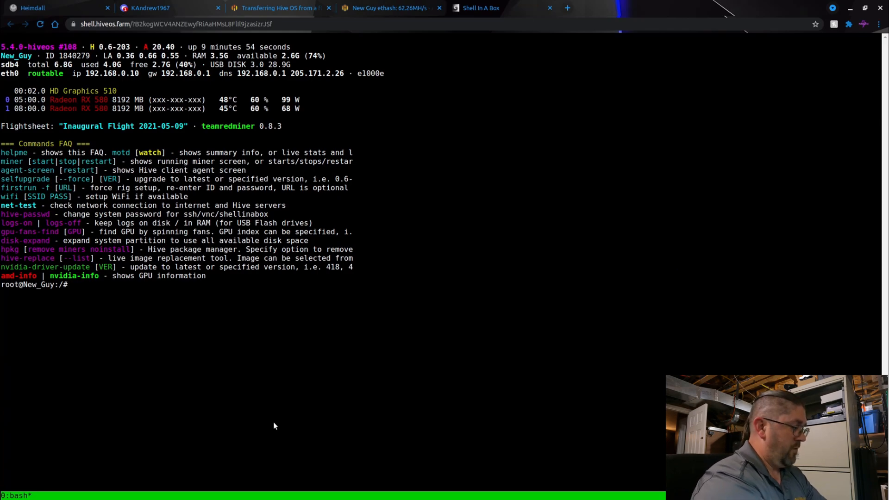
# Step: Run fdisk -l to list the 119.2 GiB SSD and the 28.9 GiB USB drive
pyautogui.write('fdisk -l')
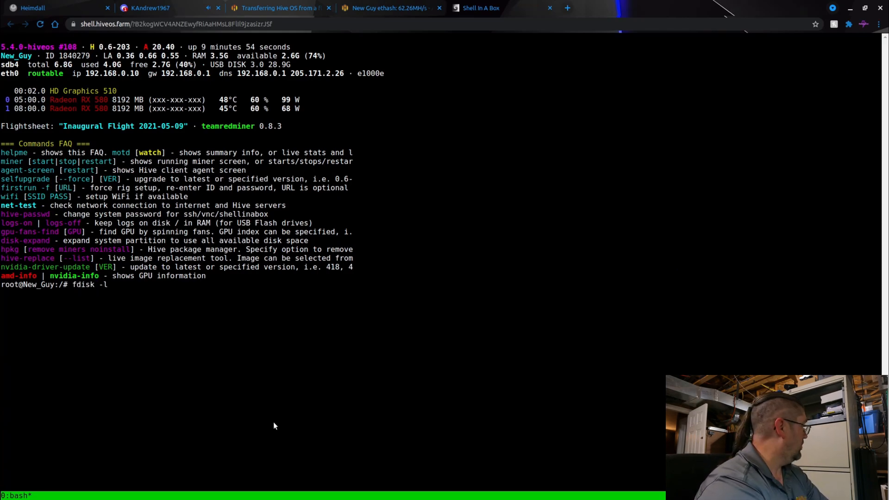
pyautogui.press('Return')
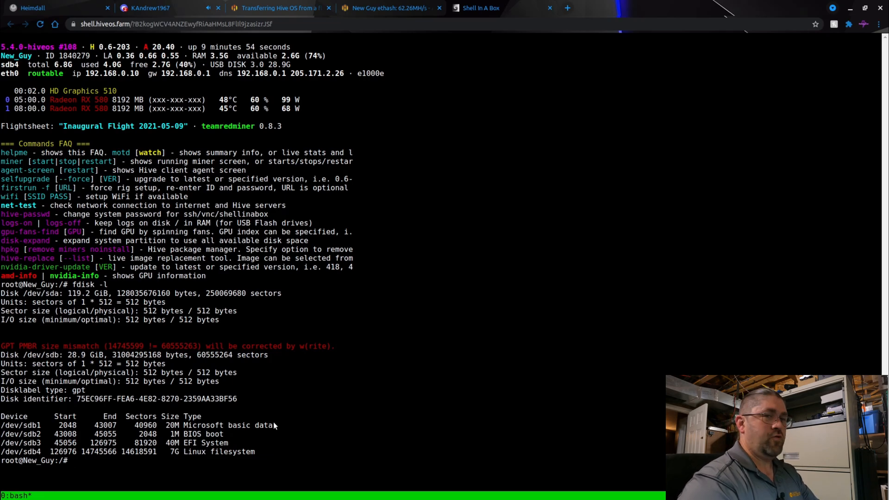
pyautogui.moveTo(182, 352)
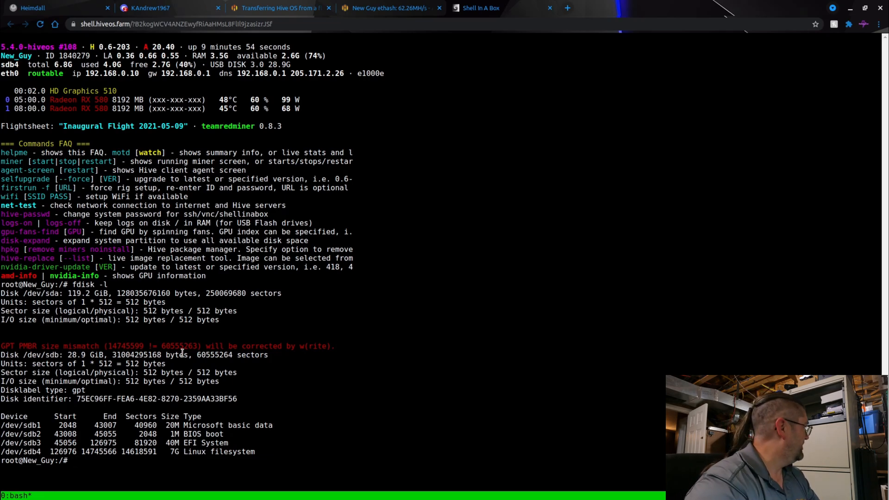
pyautogui.moveTo(37, 293)
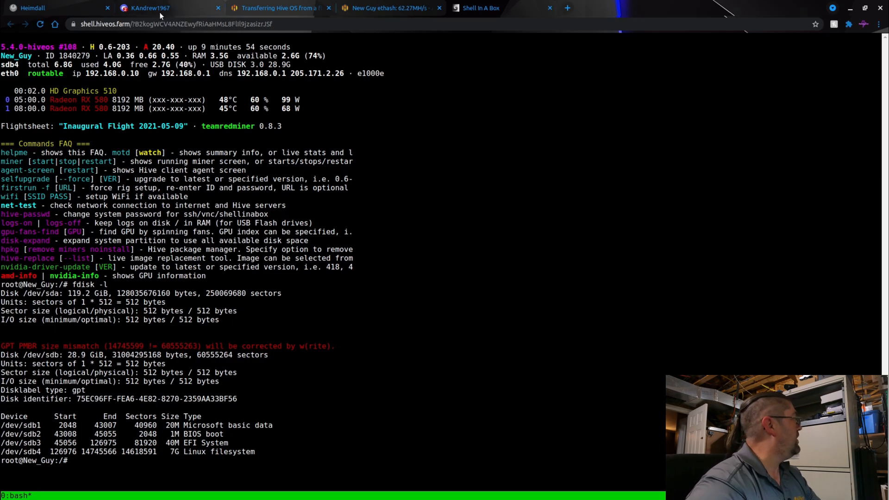
# Step: Copy the dd flash-to-SSD command from step 2 of the guide and return to the shell
pyautogui.click(278, 8)
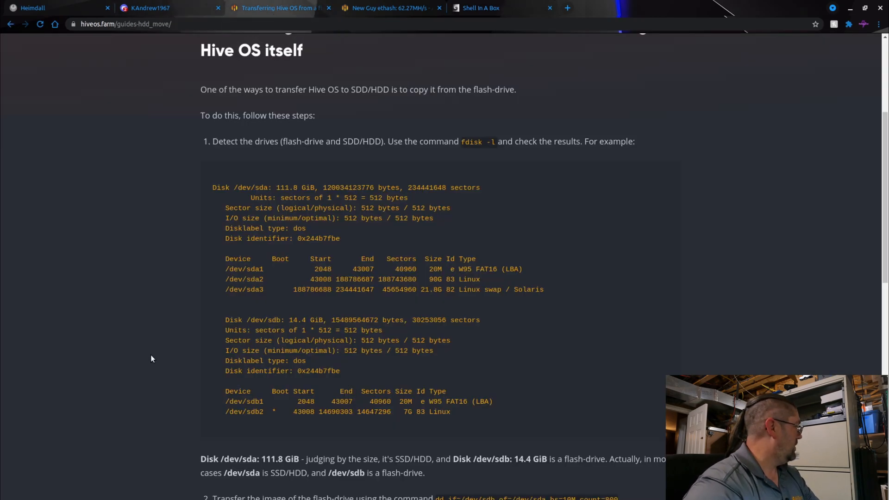
pyautogui.scroll(-3)
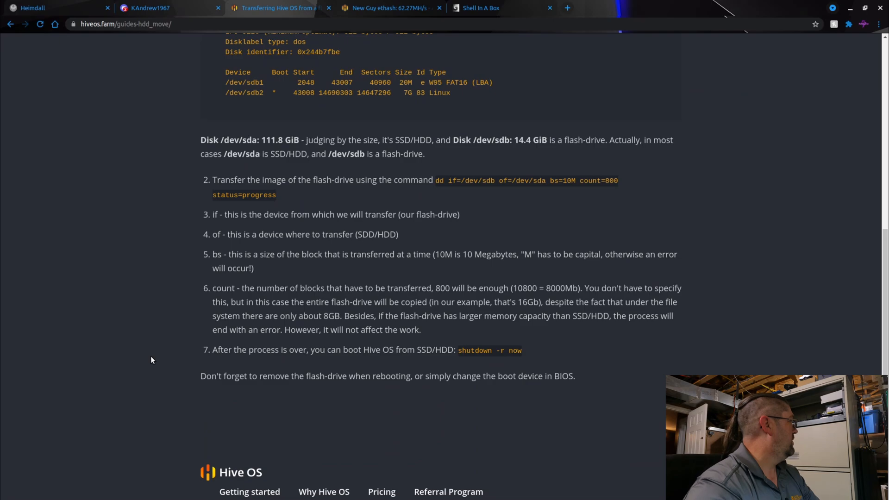
pyautogui.moveTo(437, 179)
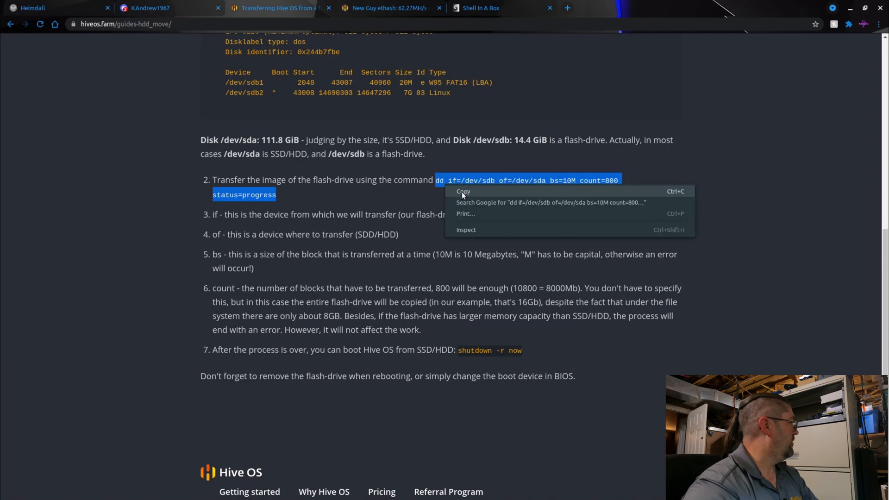
pyautogui.click(481, 9)
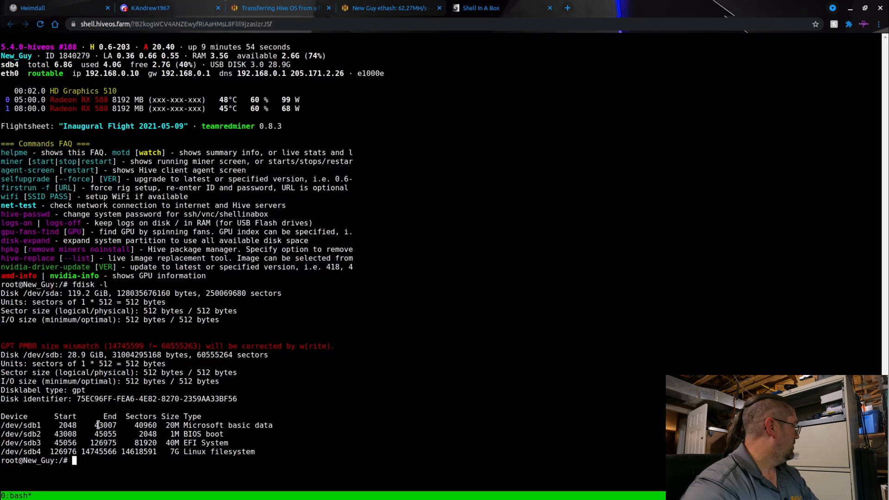
# Step: Paste the copied dd command into the terminal via 'Paste from browser'
pyautogui.rightClick(139, 332)
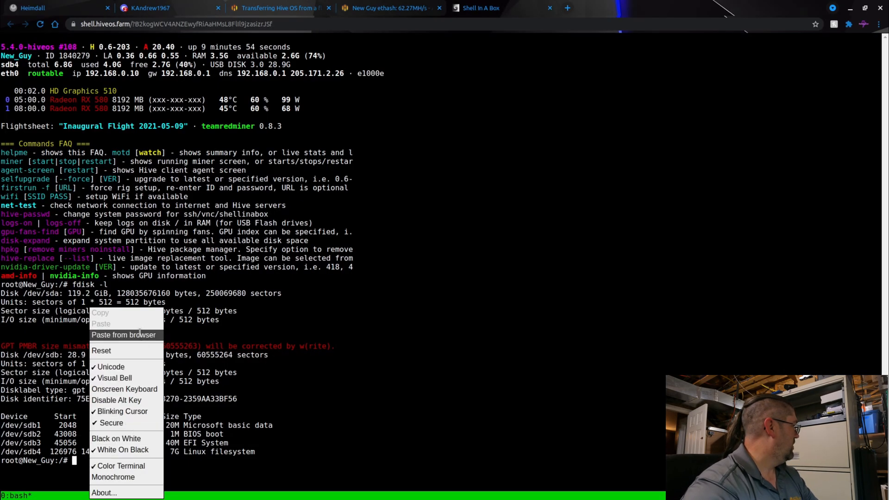
pyautogui.click(123, 334)
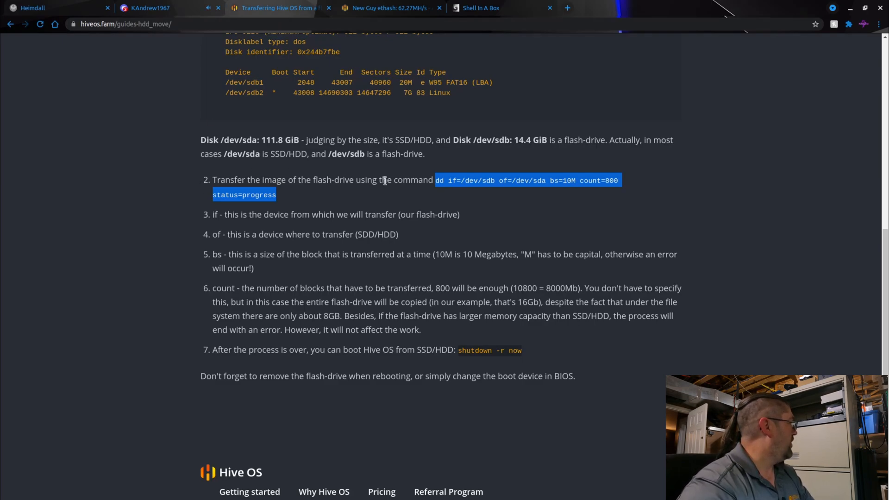
pyautogui.moveTo(513, 180)
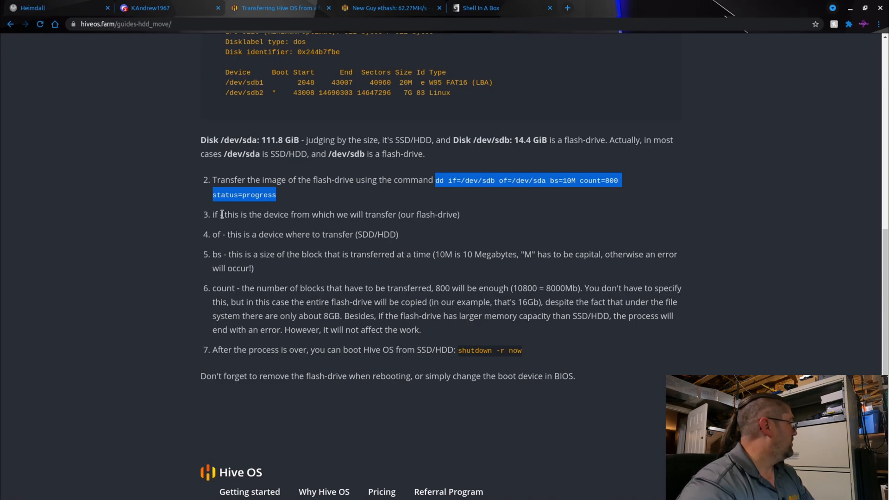
pyautogui.moveTo(210, 220)
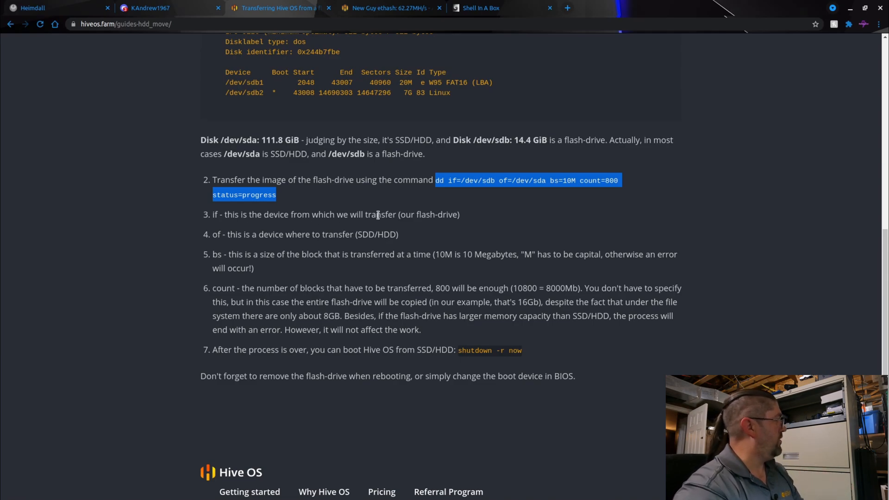
pyautogui.moveTo(429, 214)
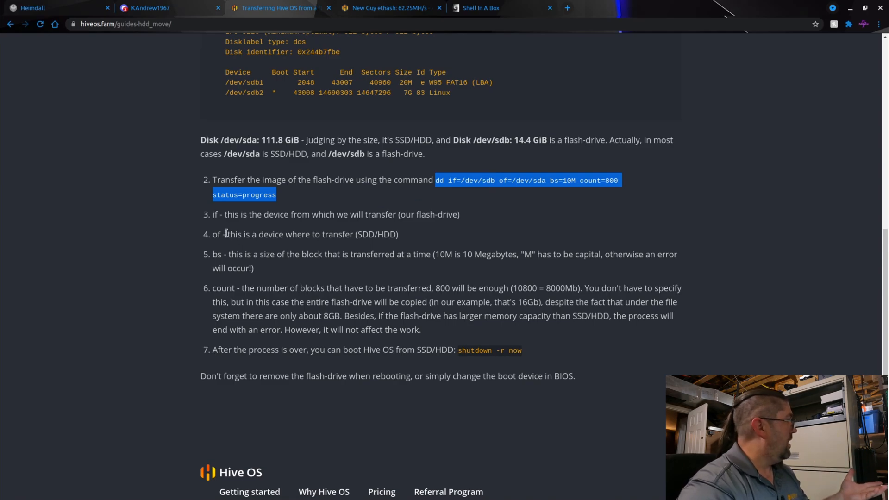
pyautogui.moveTo(365, 233)
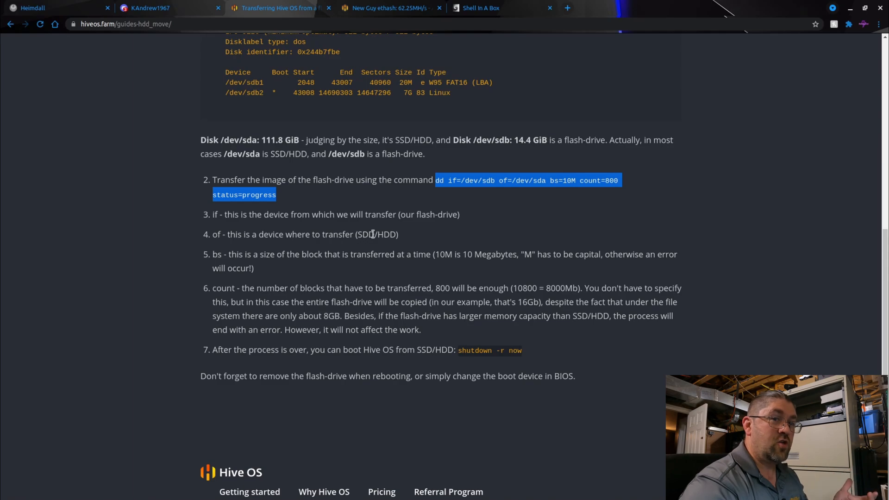
pyautogui.moveTo(503, 181)
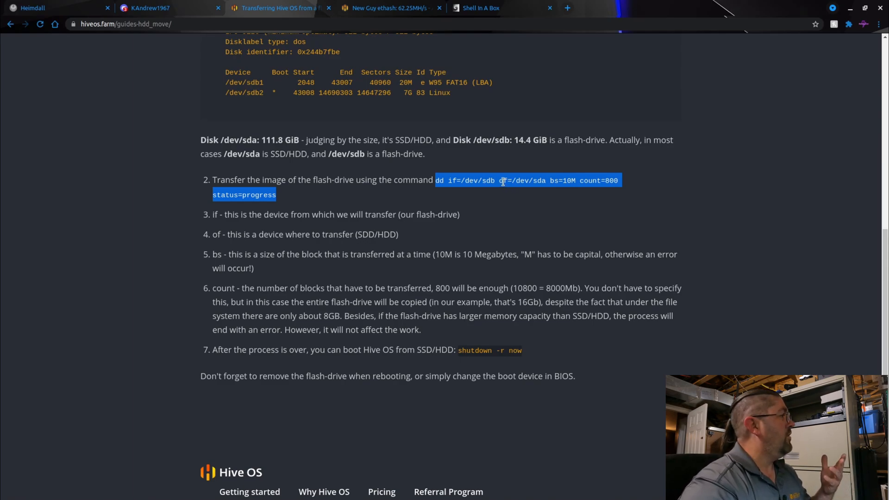
pyautogui.moveTo(536, 180)
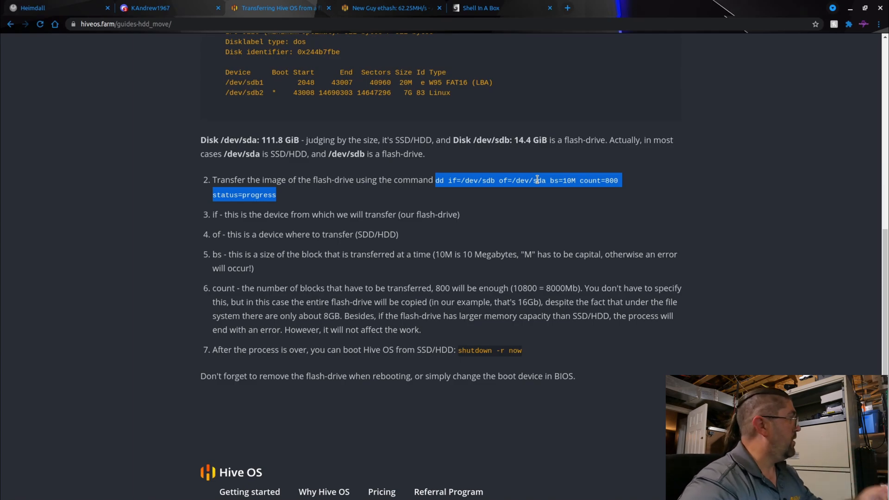
pyautogui.moveTo(505, 216)
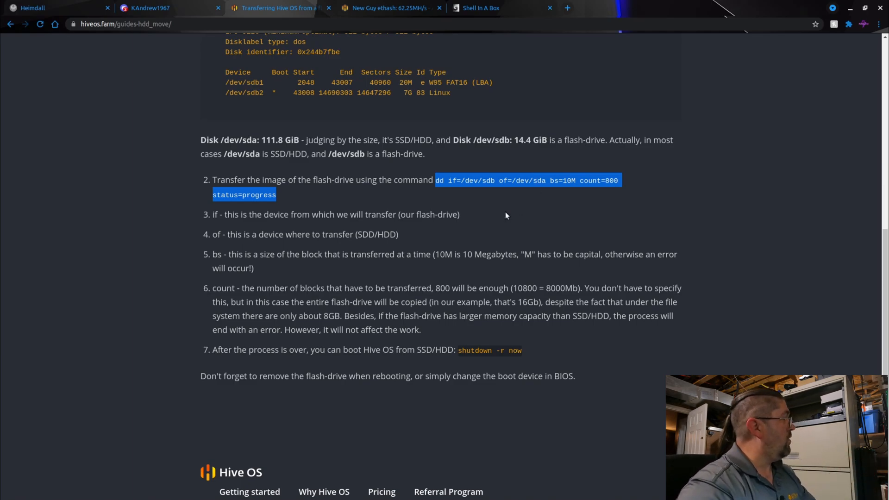
# Step: Return to the shell tab where the dd command sits at the prompt
pyautogui.click(480, 9)
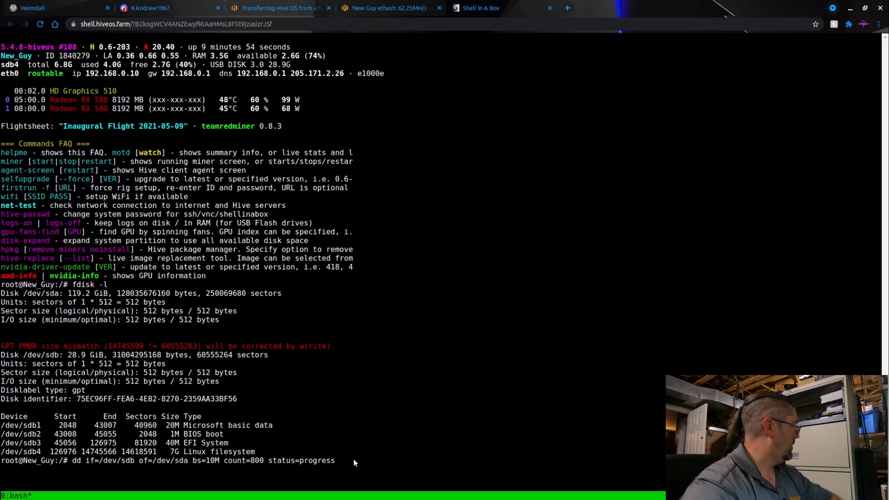
# Step: Run the dd copy until 8.4 GB is written to the SSD, then close the shell tab
pyautogui.press('Return')
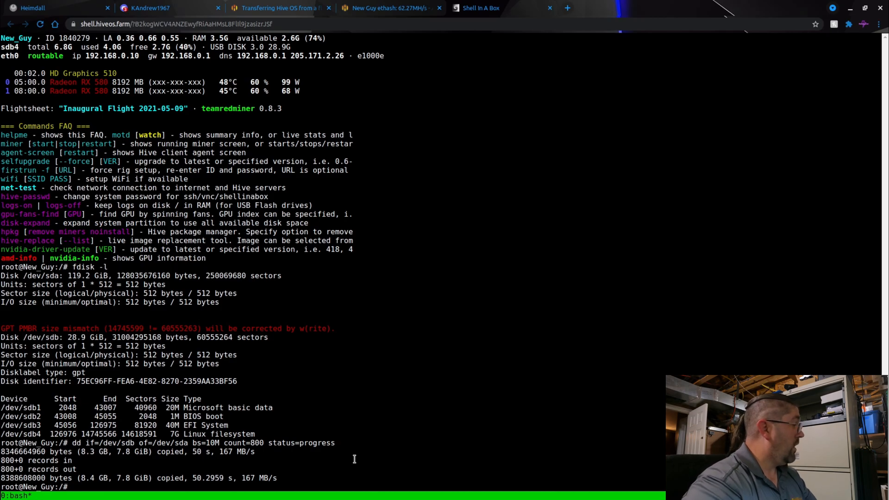
pyautogui.moveTo(136, 469)
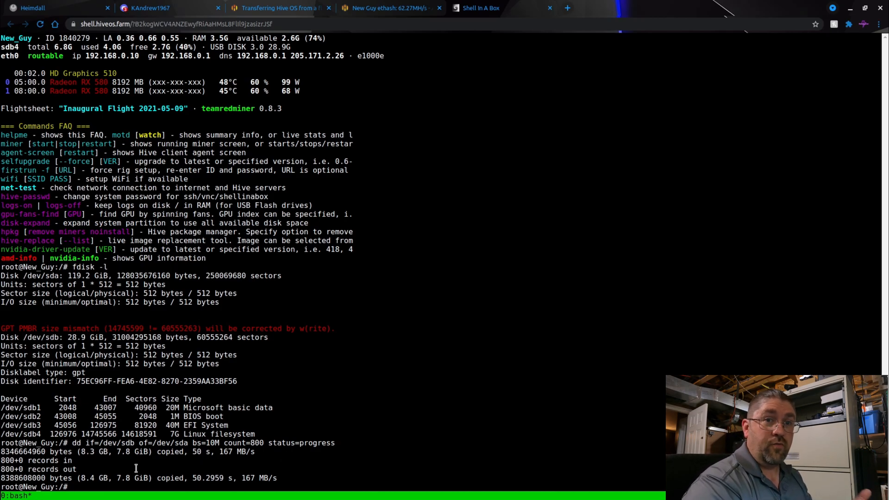
pyautogui.moveTo(380, 428)
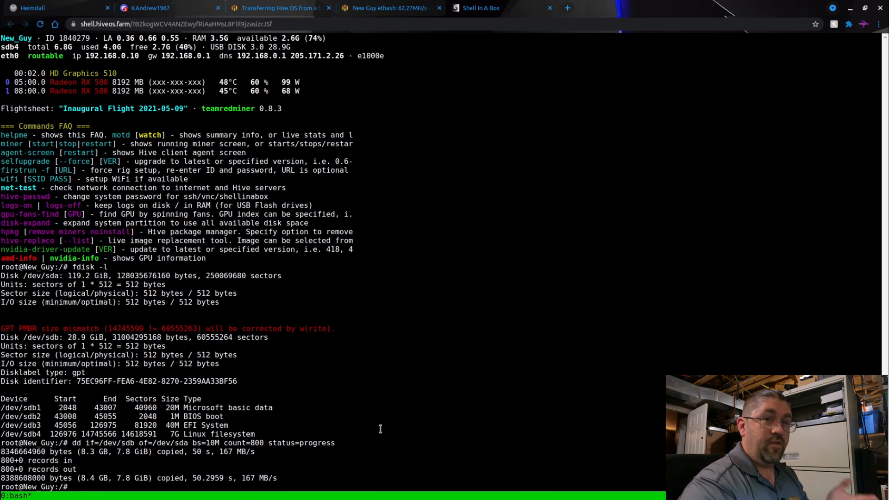
pyautogui.moveTo(408, 422)
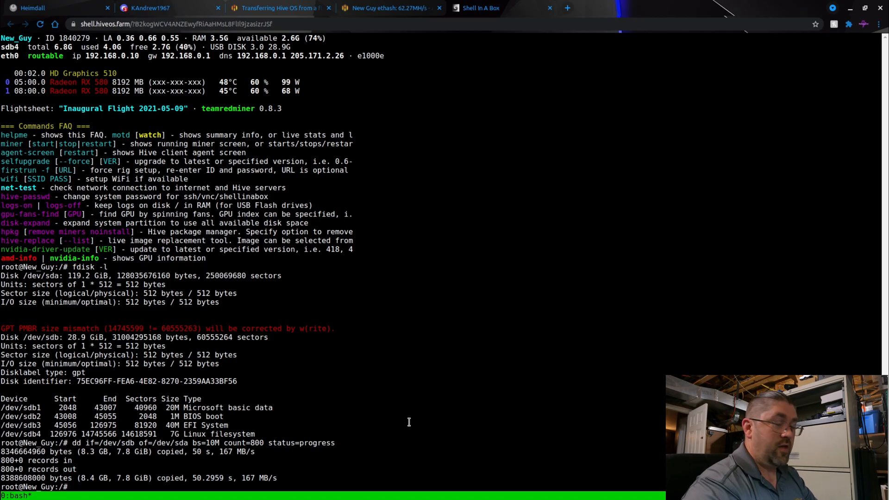
pyautogui.moveTo(484, 85)
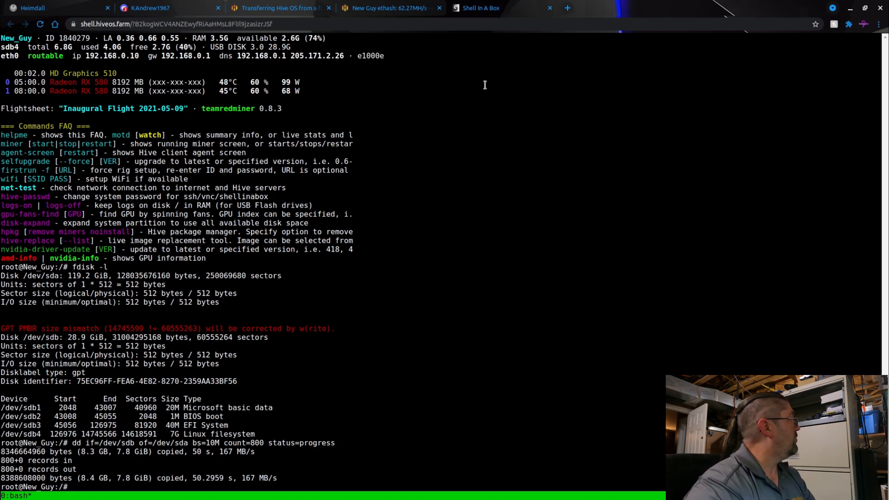
pyautogui.click(548, 9)
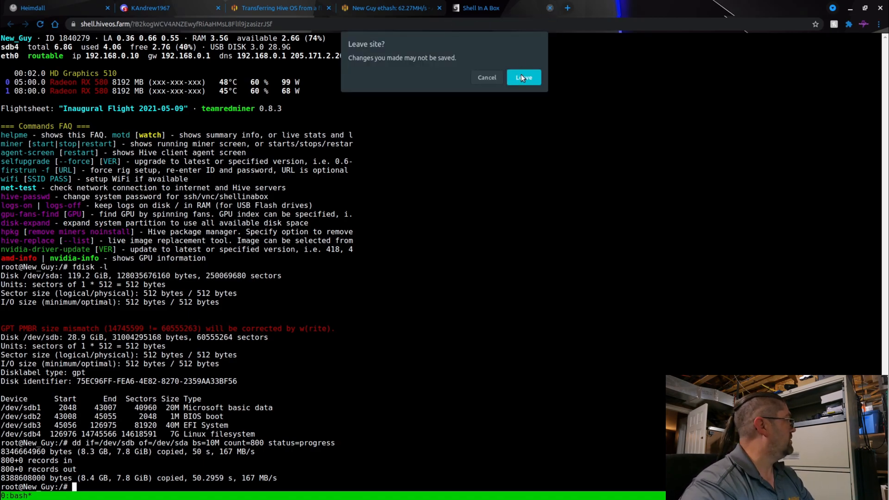
# Step: Leave the shell page, dismiss the hssh dialog and check the worker overview's Power Actions
pyautogui.click(522, 77)
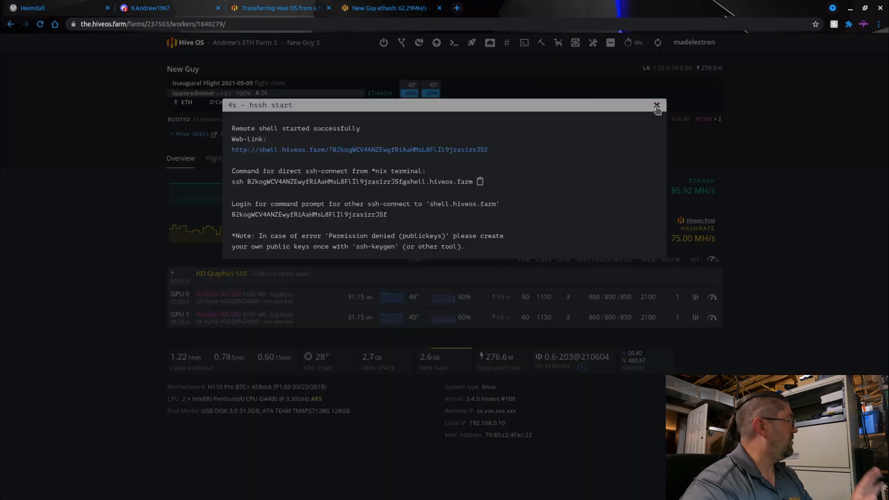
pyautogui.click(657, 105)
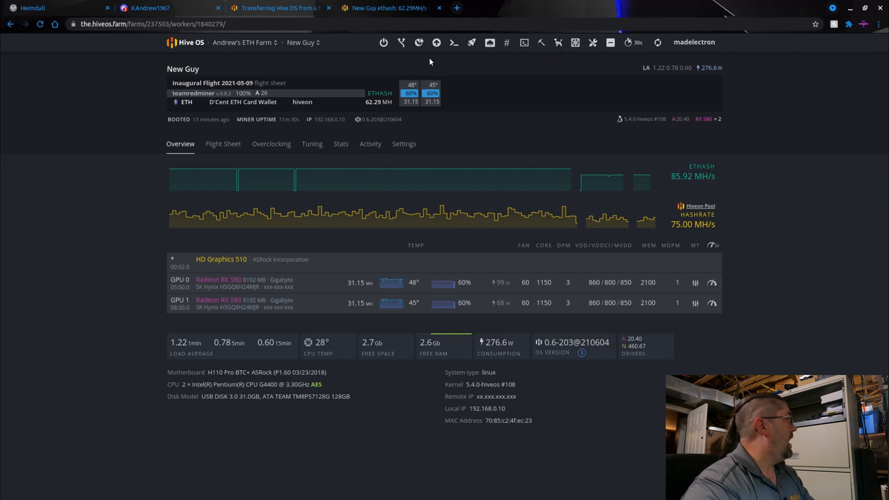
pyautogui.click(384, 42)
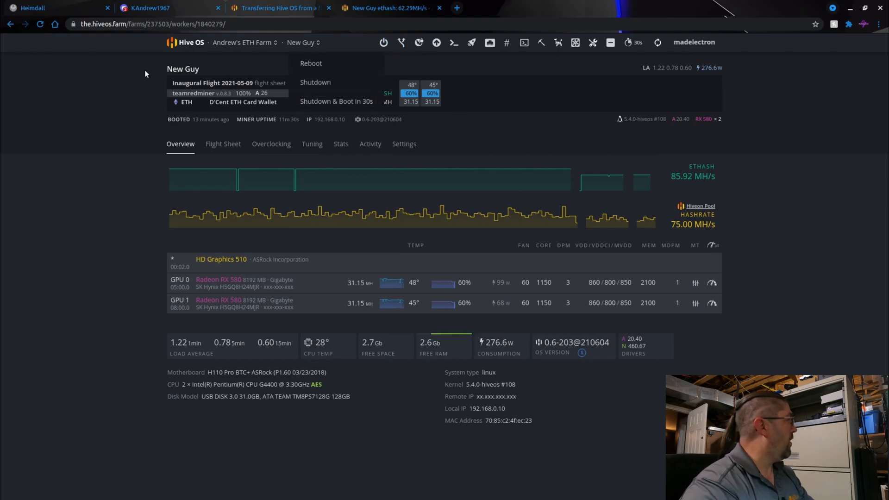
pyautogui.click(117, 120)
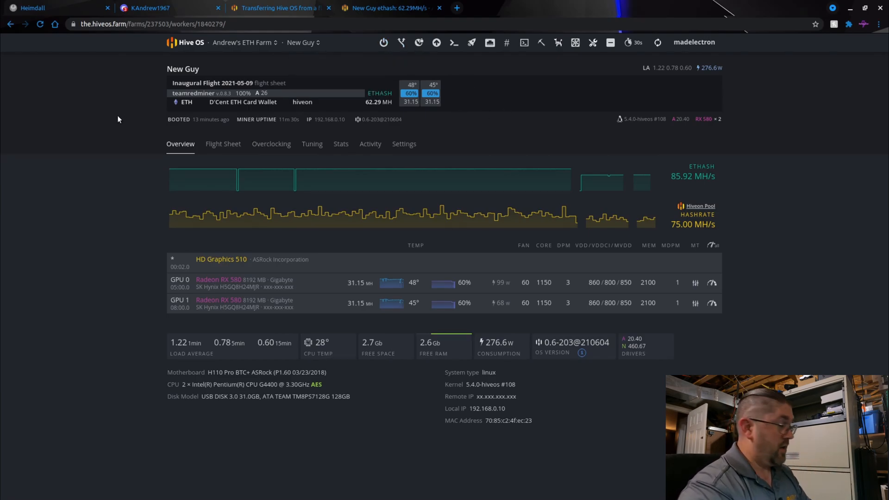
pyautogui.moveTo(196, 394)
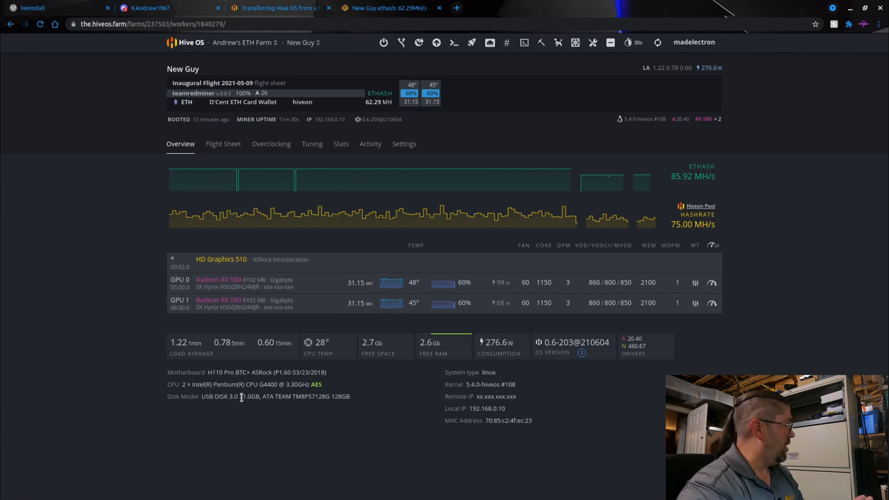
pyautogui.moveTo(264, 399)
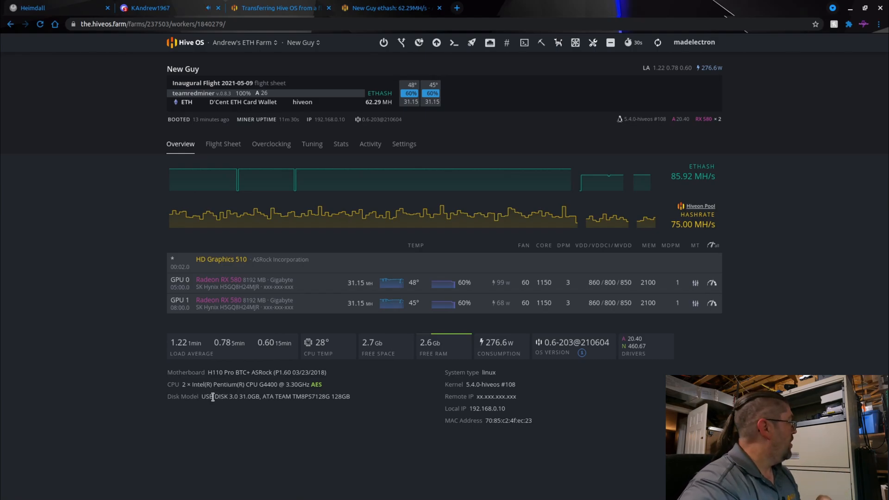
pyautogui.moveTo(216, 395)
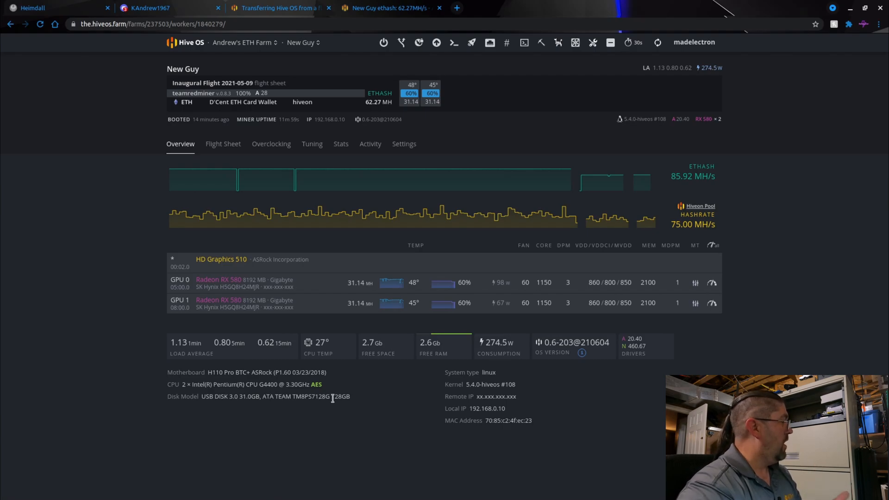
pyautogui.moveTo(348, 403)
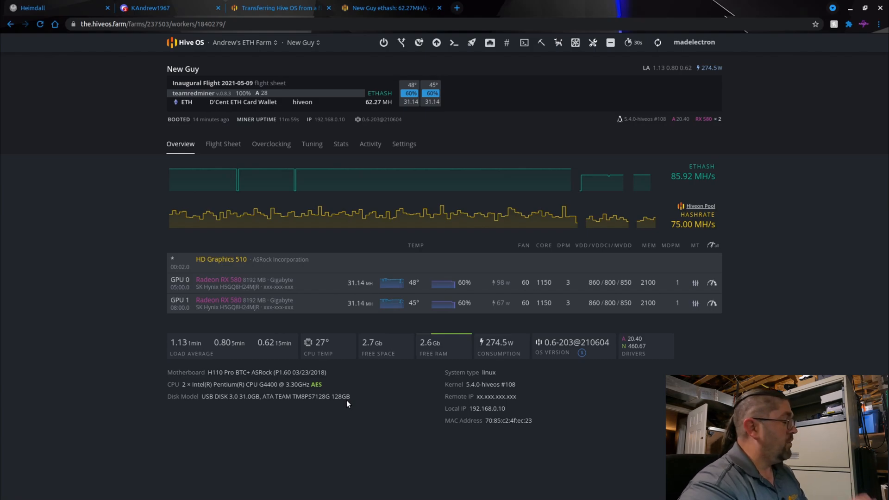
# Step: Shut down the New Guy worker from Power Actions and confirm it
pyautogui.click(383, 42)
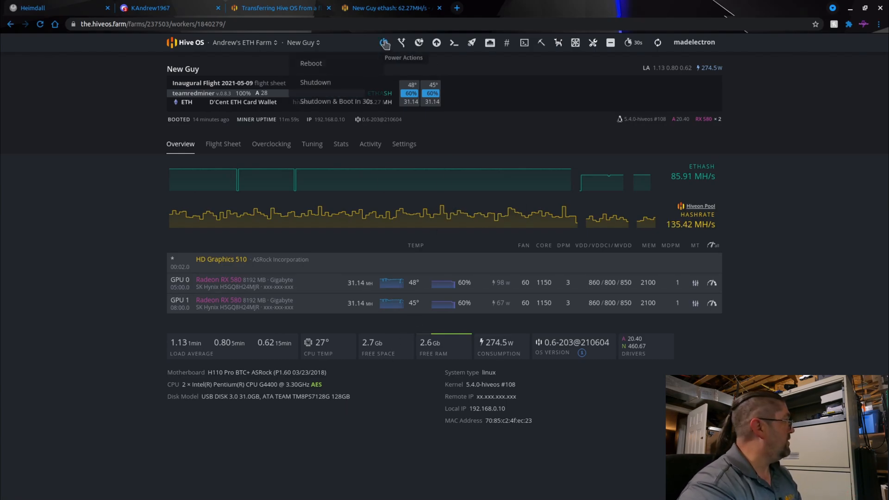
pyautogui.click(315, 82)
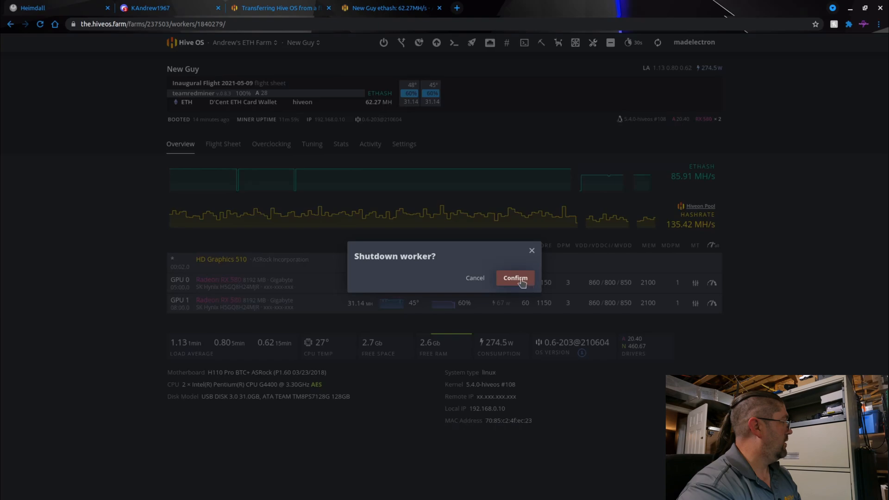
pyautogui.click(514, 277)
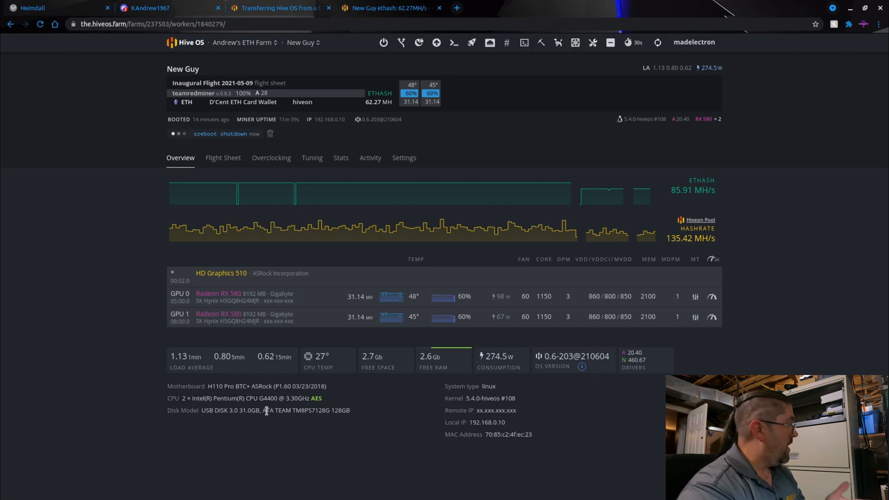
pyautogui.moveTo(353, 415)
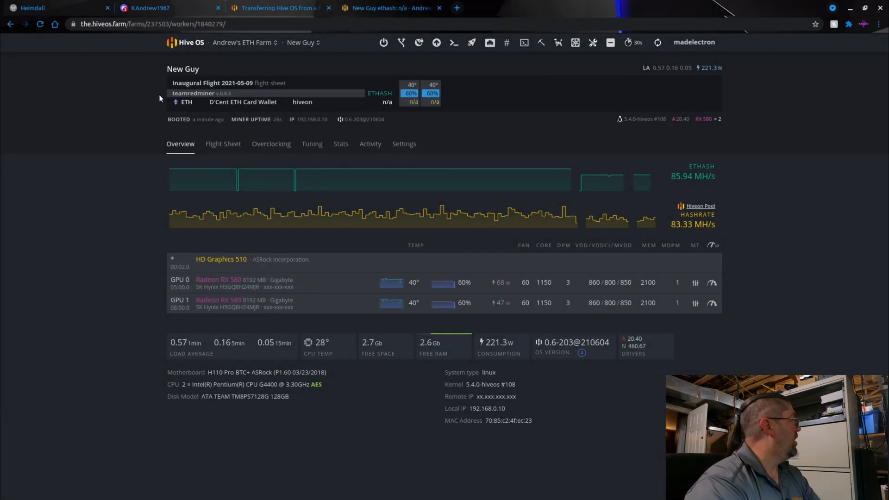
pyautogui.moveTo(208, 120)
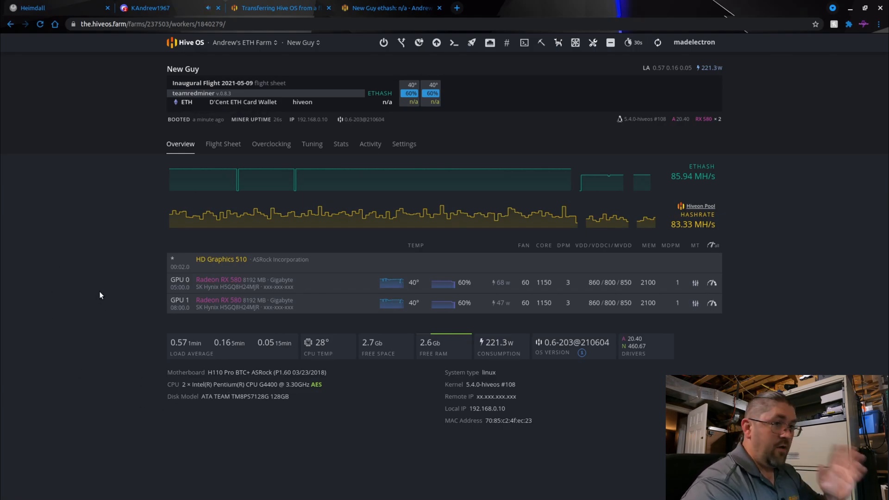
pyautogui.moveTo(122, 153)
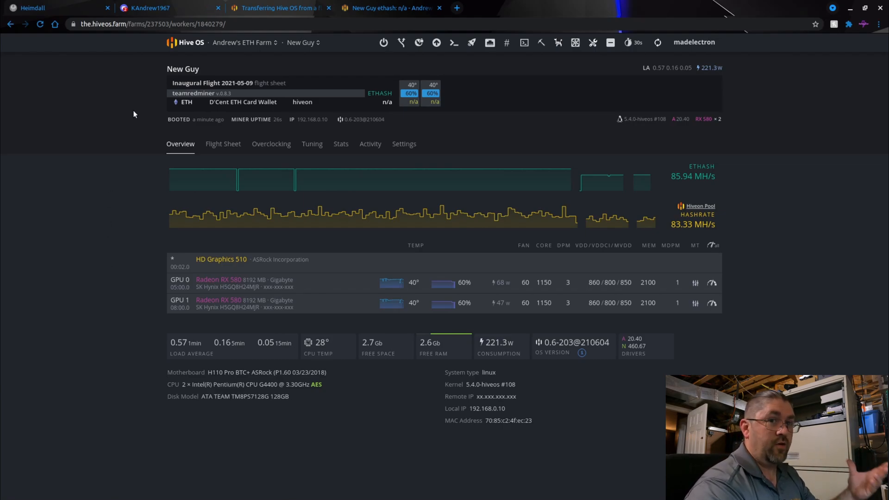
pyautogui.moveTo(272, 398)
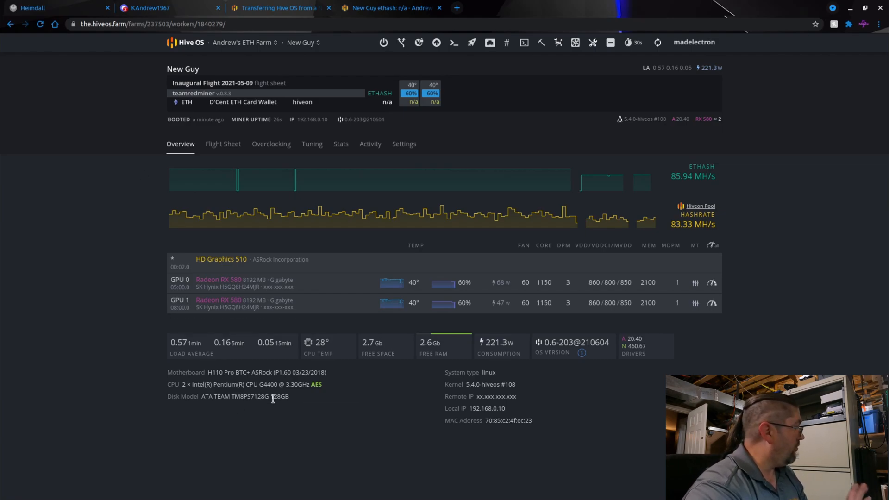
pyautogui.moveTo(107, 328)
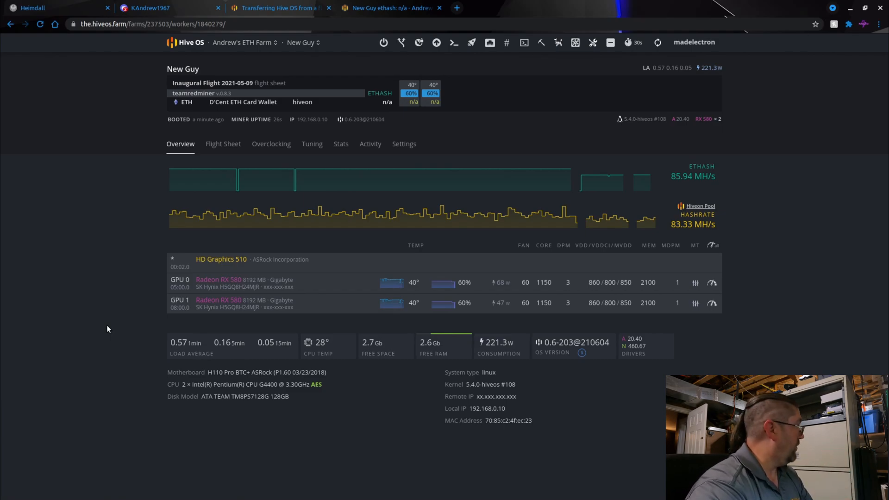
# Step: Refresh the worker stats to see only the ATA TEAM SSD listed with both RX 580s hashing
pyautogui.click(658, 41)
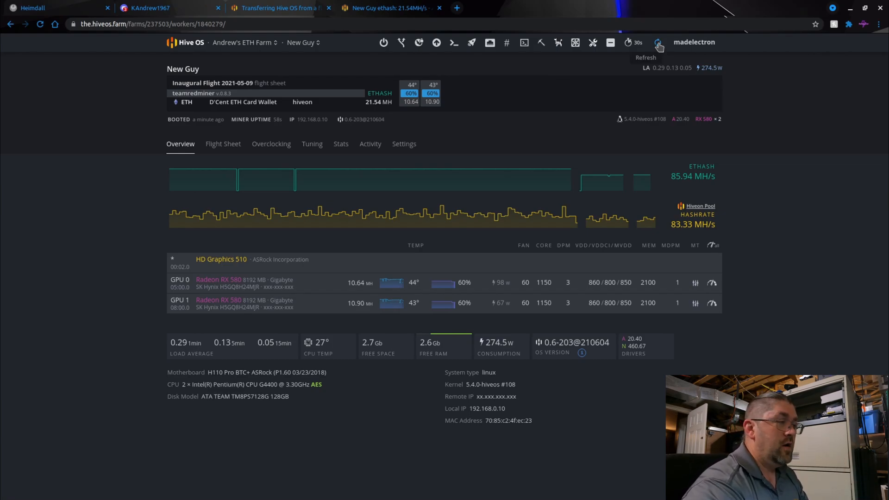
pyautogui.moveTo(410, 115)
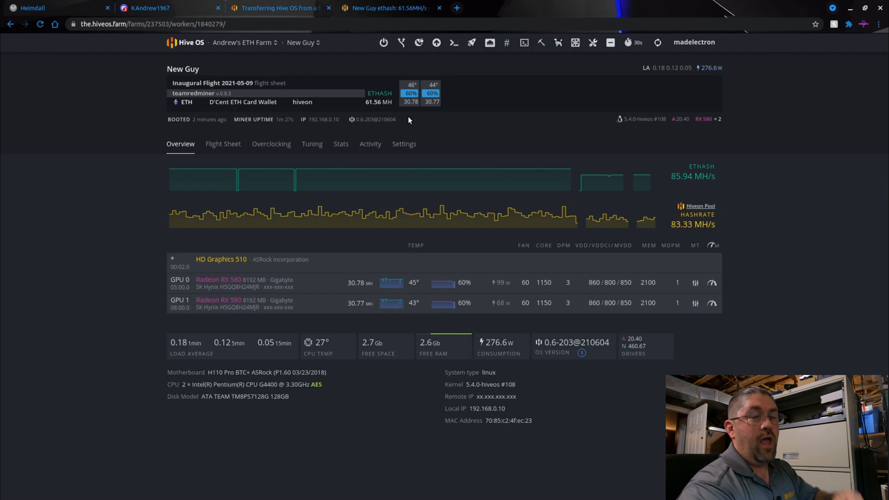
pyautogui.moveTo(413, 112)
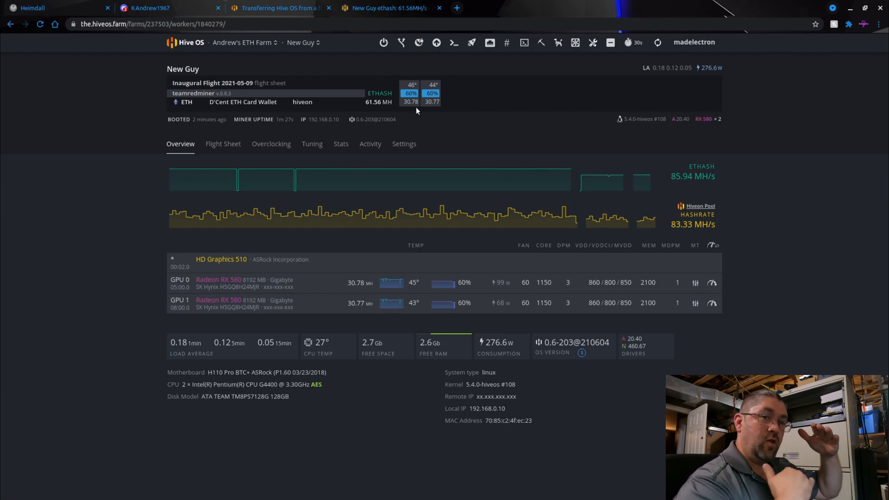